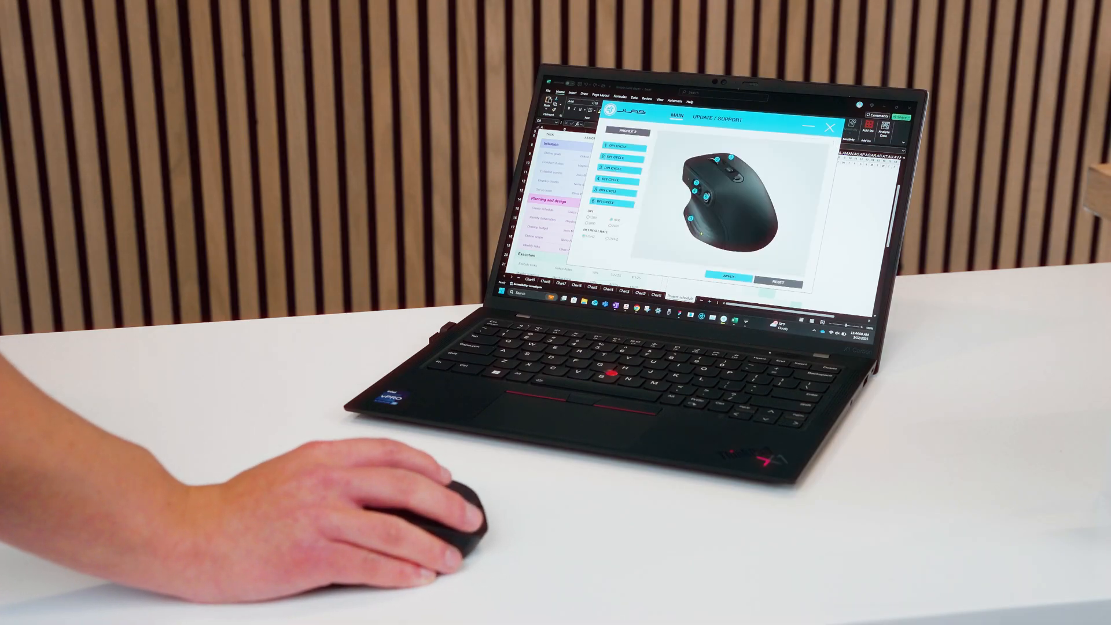
- Show the assignable command list for one of the Epic Mouse 2 buttons
{"action": "left_click", "coordinate": [624, 135]}
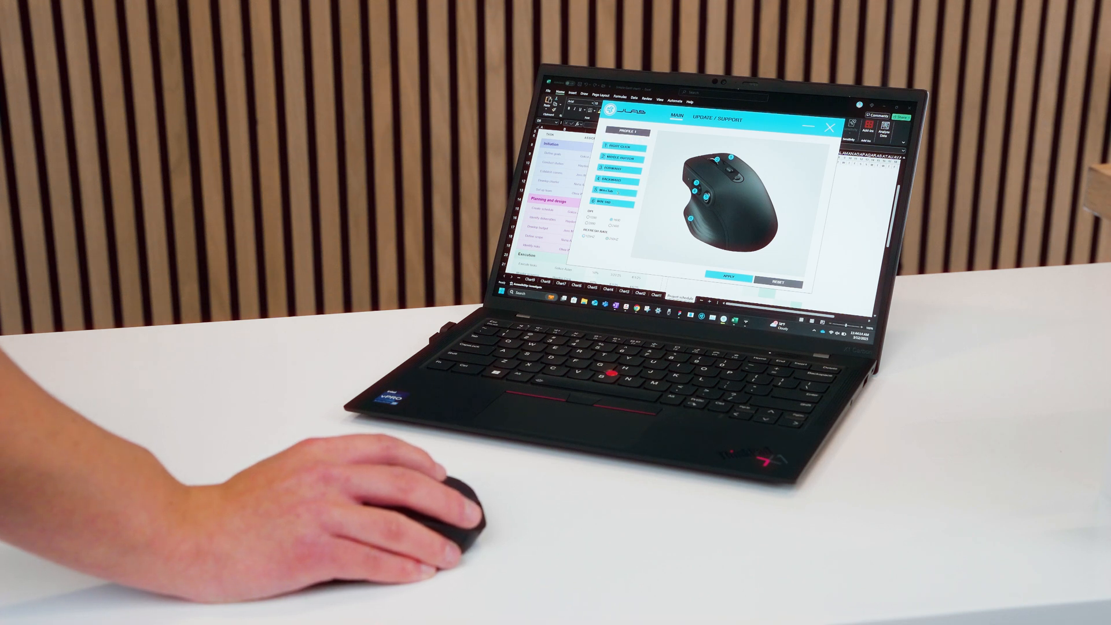
{"action": "left_click", "coordinate": [615, 197]}
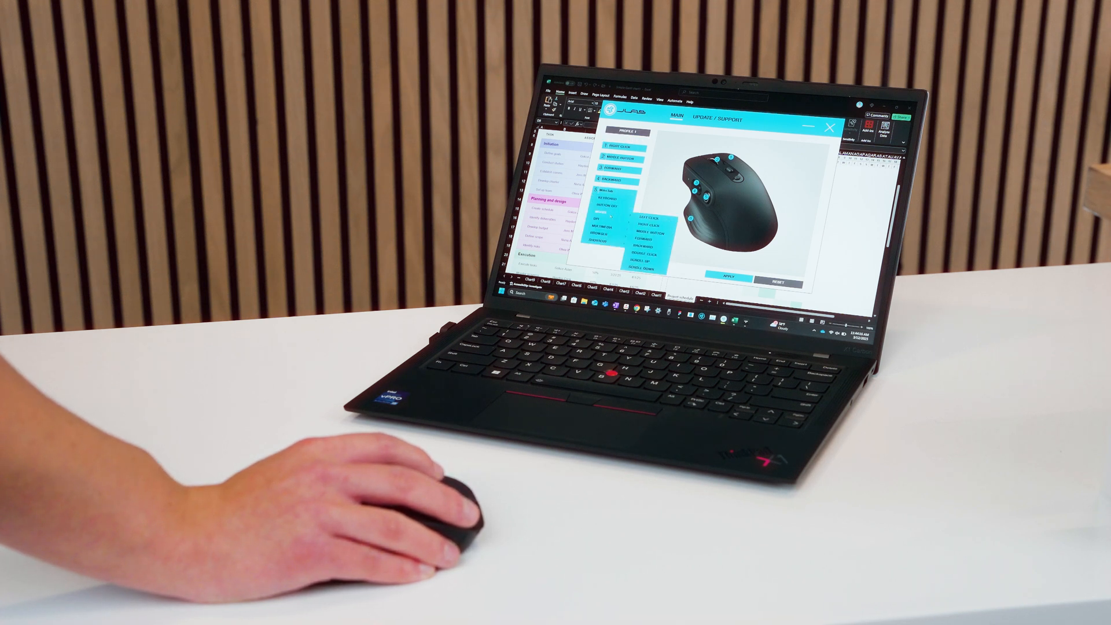